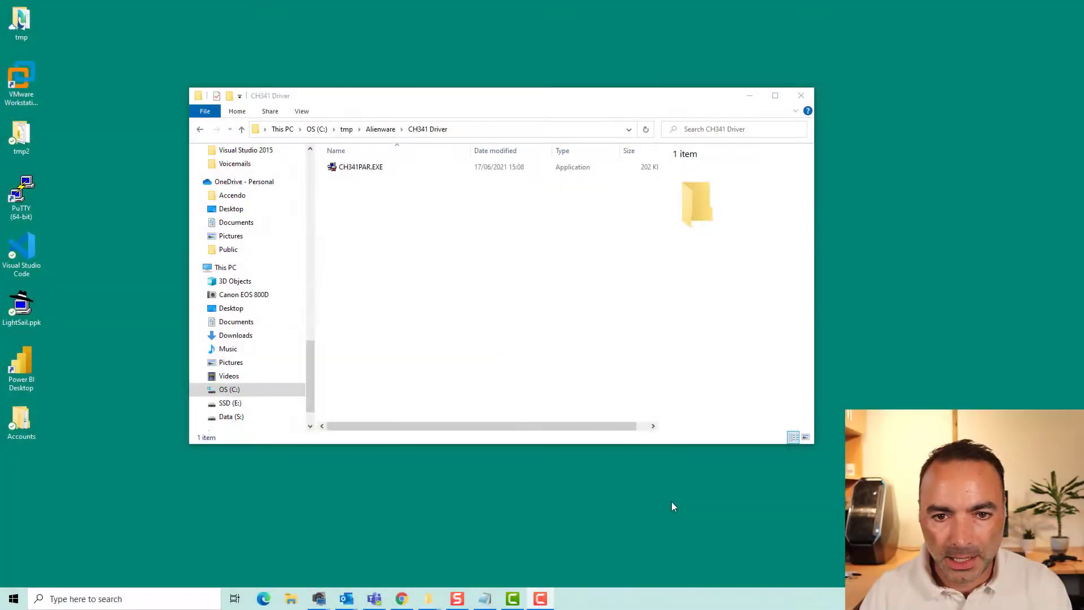
Run CH341PAR.EXE, install the CH341WDM.INF driver, acknowledge success and close the installer
{"action": "left_click", "coordinate": [359, 167]}
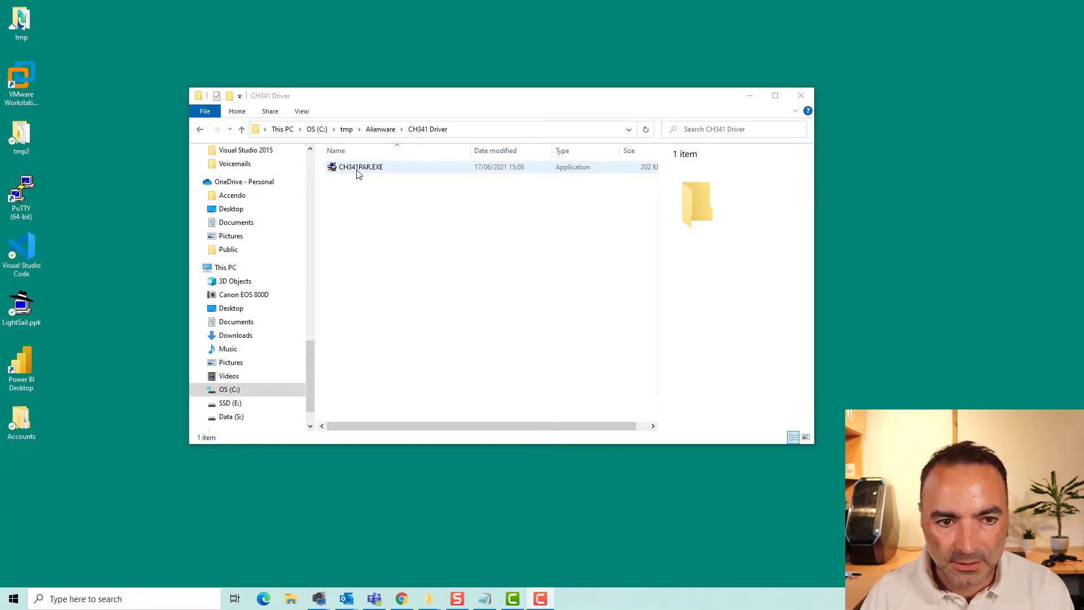
{"action": "double_click", "coordinate": [359, 167]}
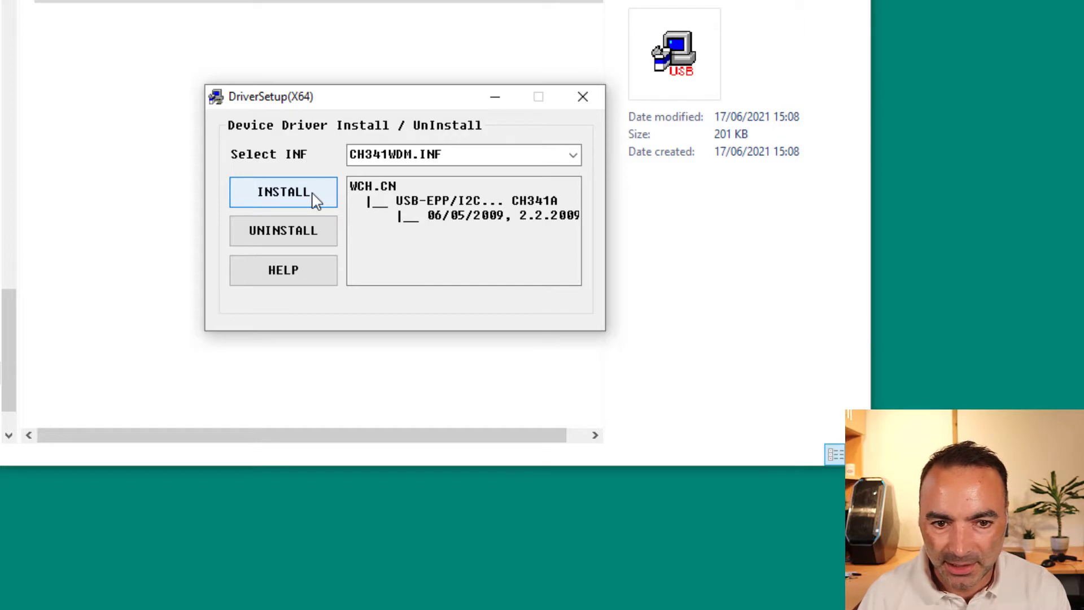
{"action": "left_click", "coordinate": [283, 192]}
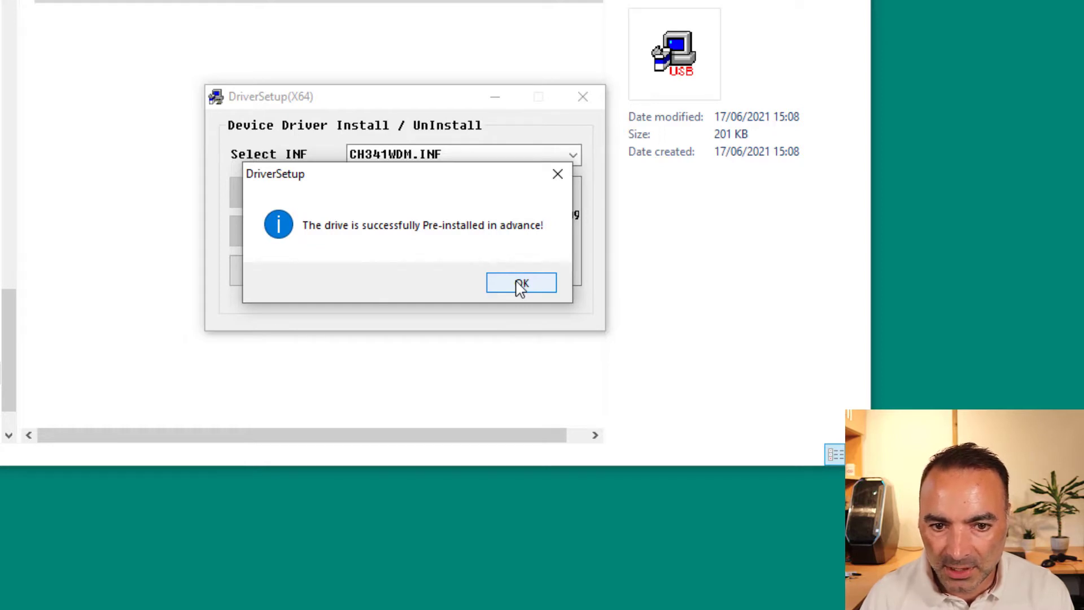
{"action": "left_click", "coordinate": [521, 282]}
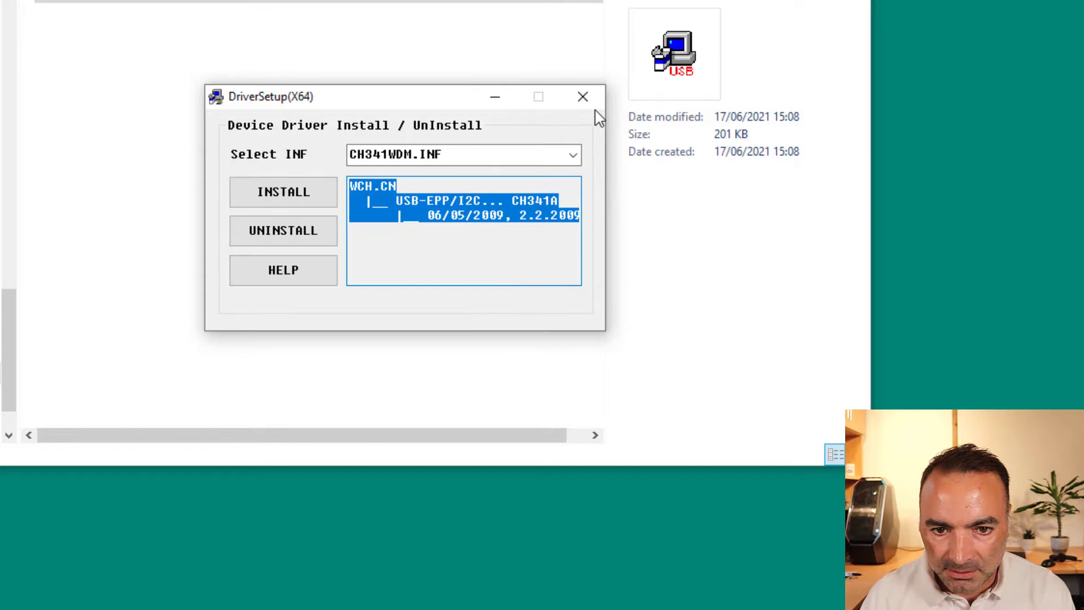
{"action": "mouse_move", "coordinate": [582, 96]}
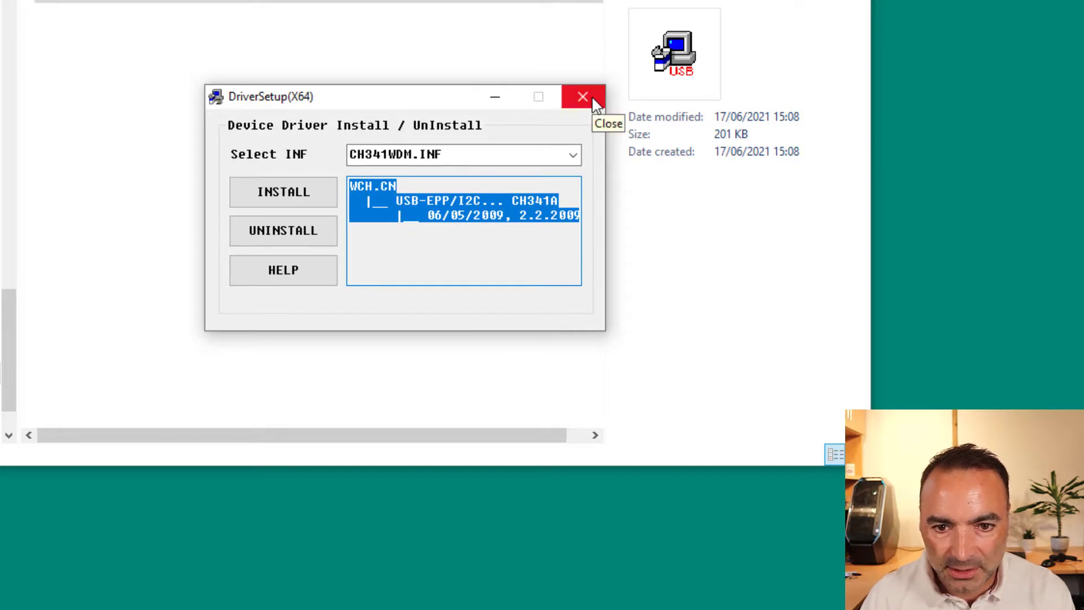
{"action": "left_click", "coordinate": [582, 96]}
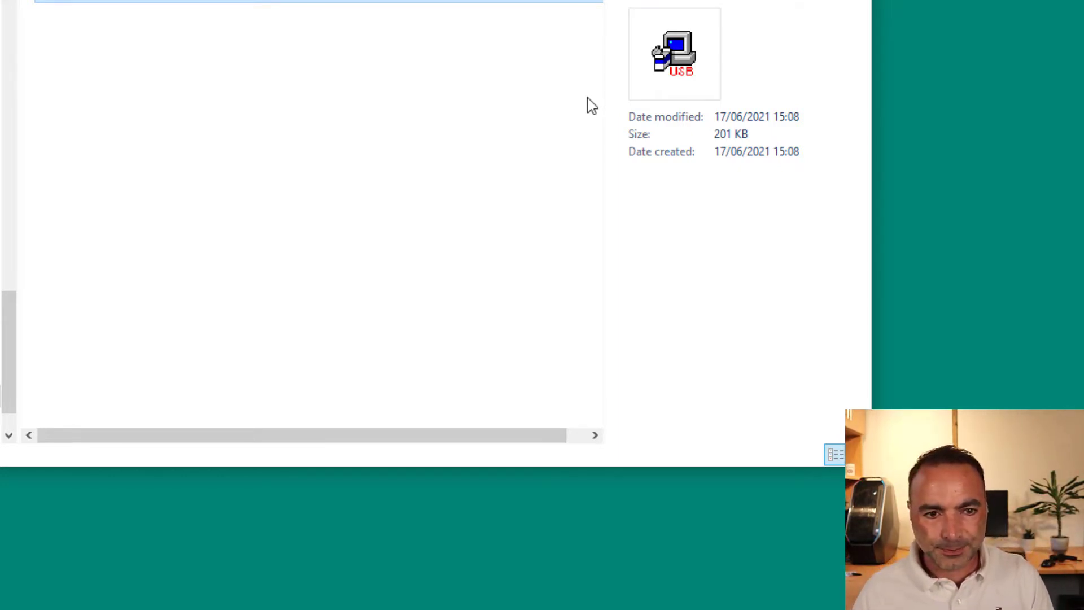
{"action": "mouse_move", "coordinate": [404, 322]}
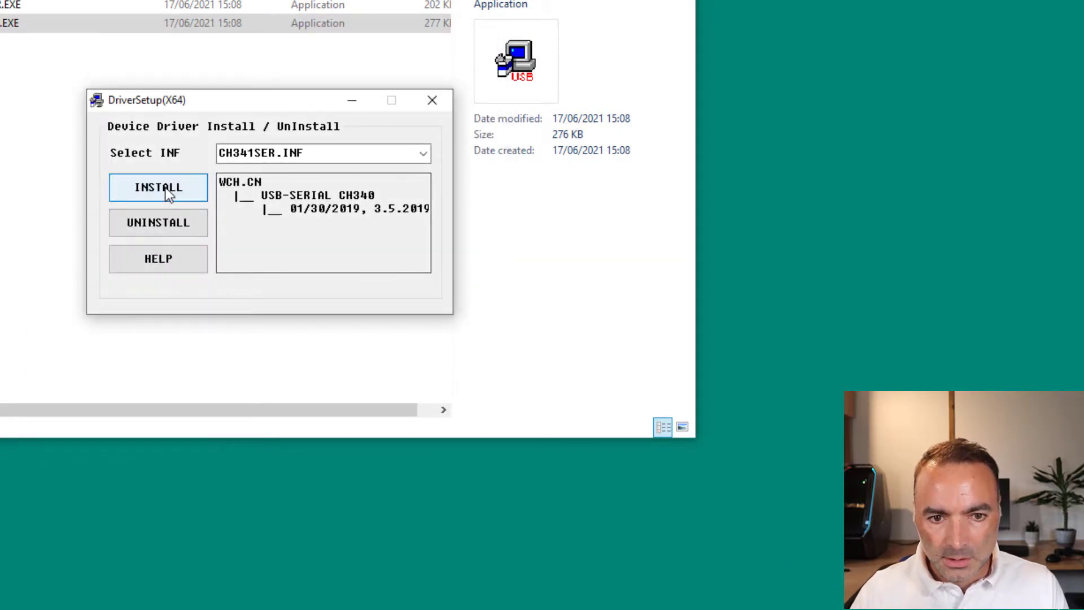
Install the CH341SER.INF serial driver and acknowledge the successful pre-install message
{"action": "left_click", "coordinate": [158, 186]}
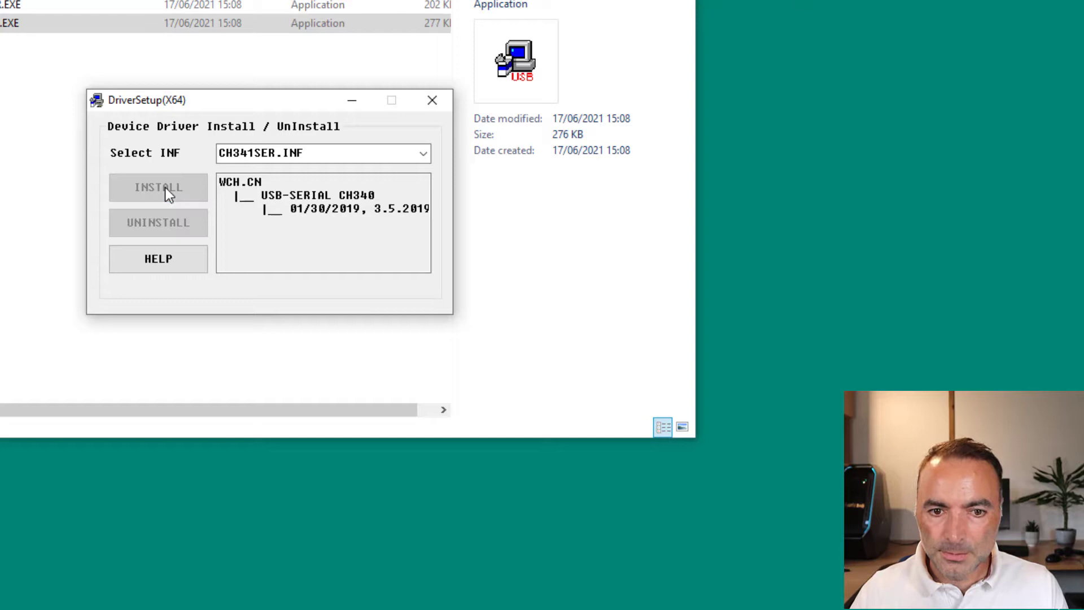
{"action": "left_click", "coordinate": [158, 186]}
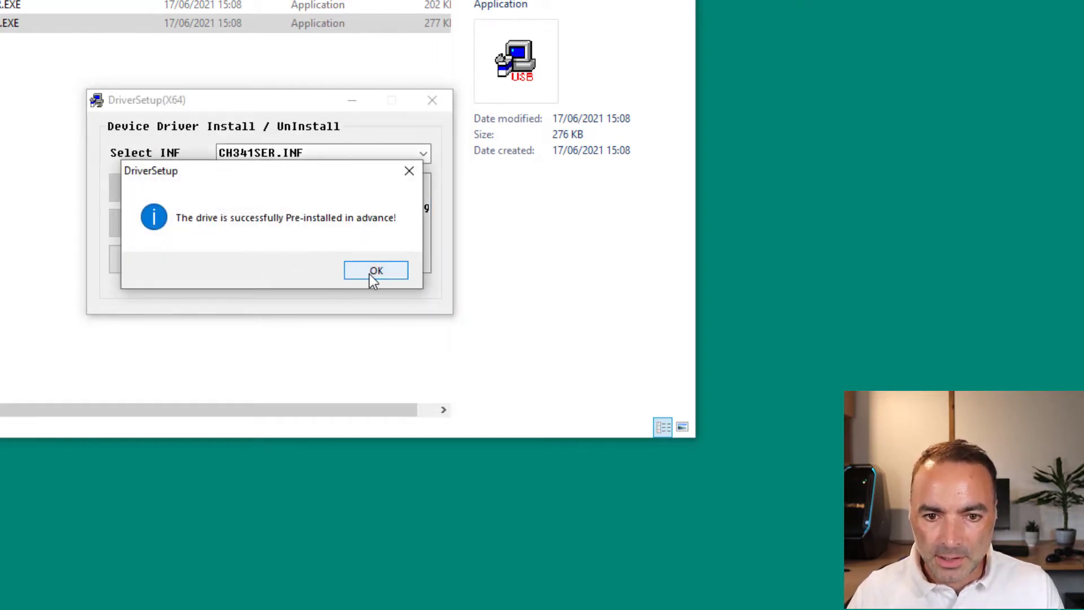
{"action": "left_click", "coordinate": [374, 269]}
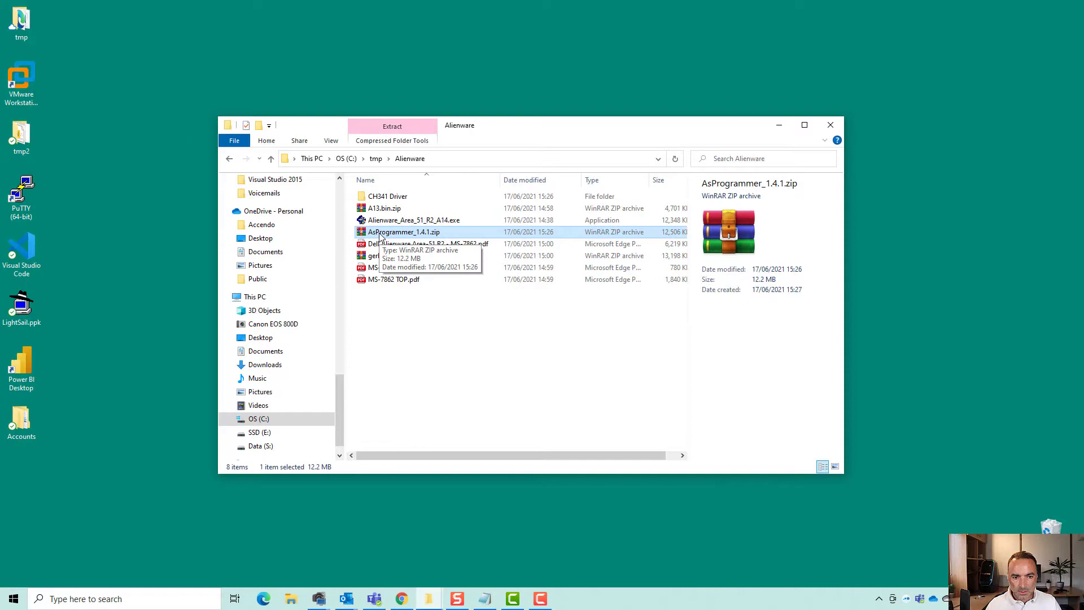
Extract AsProgrammer_1.4.1.zip and launch AsProgrammer.exe from the extracted folder
{"action": "double_click", "coordinate": [404, 231]}
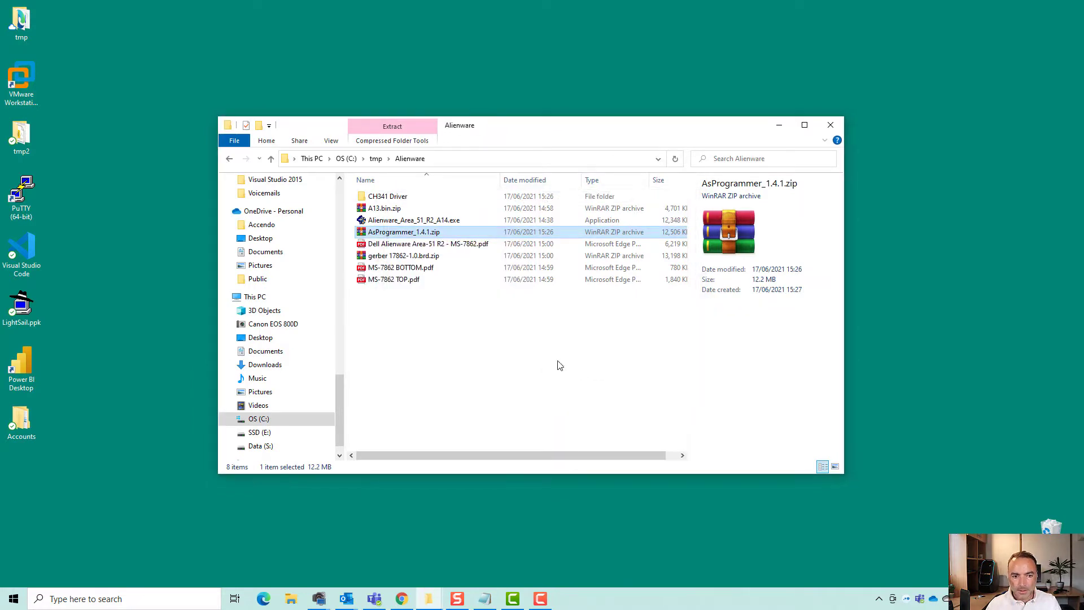
{"action": "left_click", "coordinate": [392, 125]}
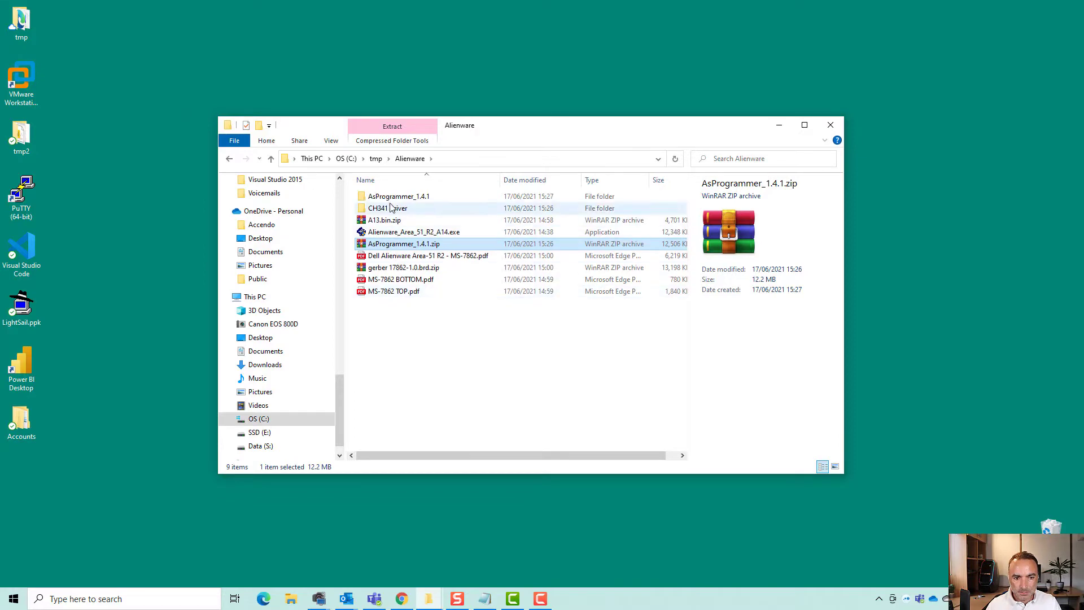
{"action": "double_click", "coordinate": [398, 195]}
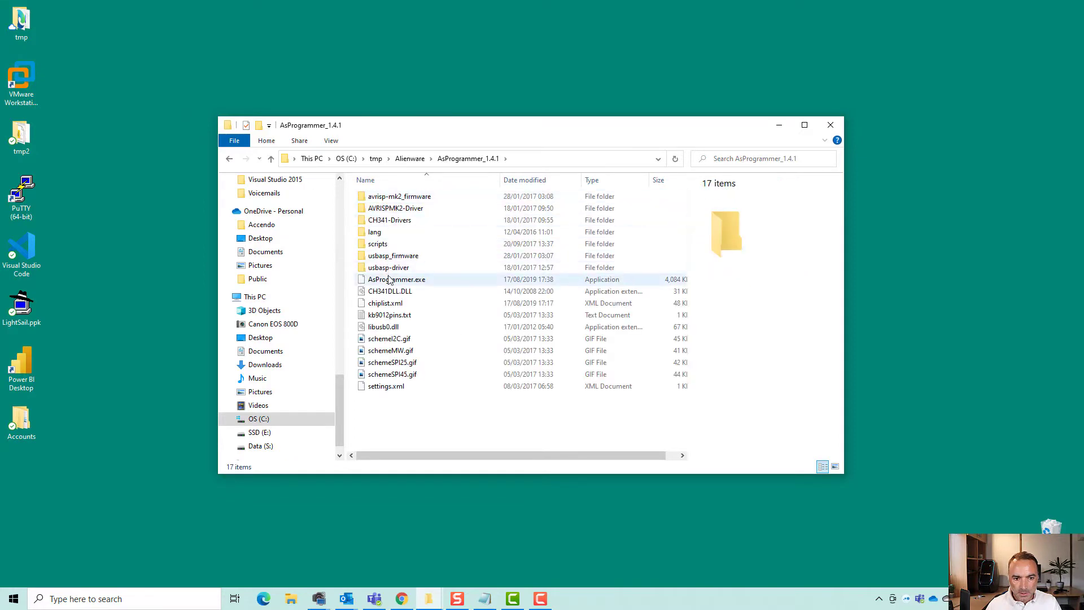
{"action": "double_click", "coordinate": [396, 279]}
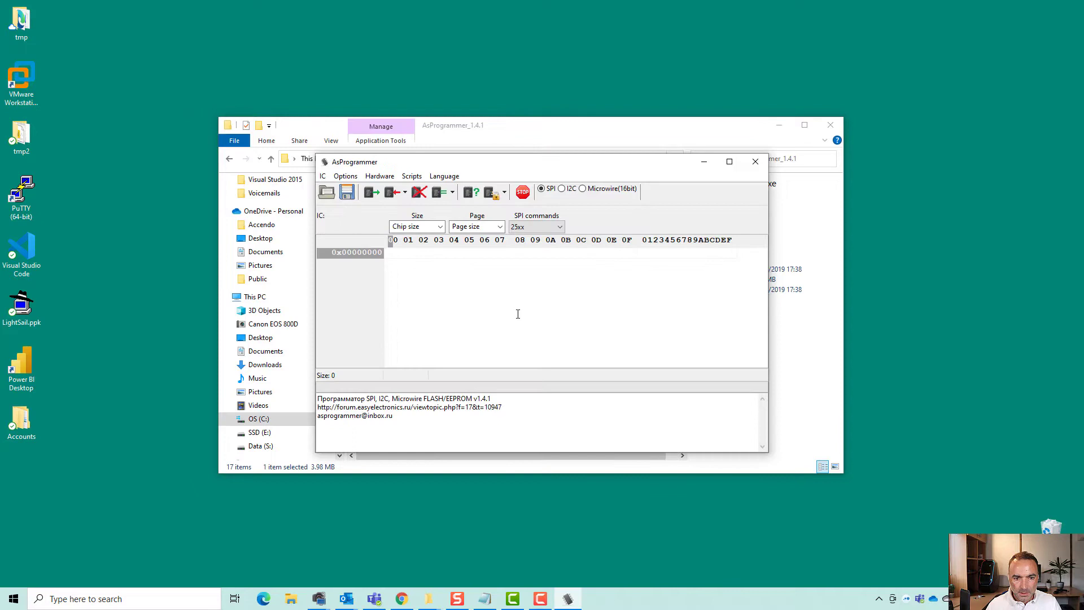
{"action": "mouse_move", "coordinate": [444, 303]}
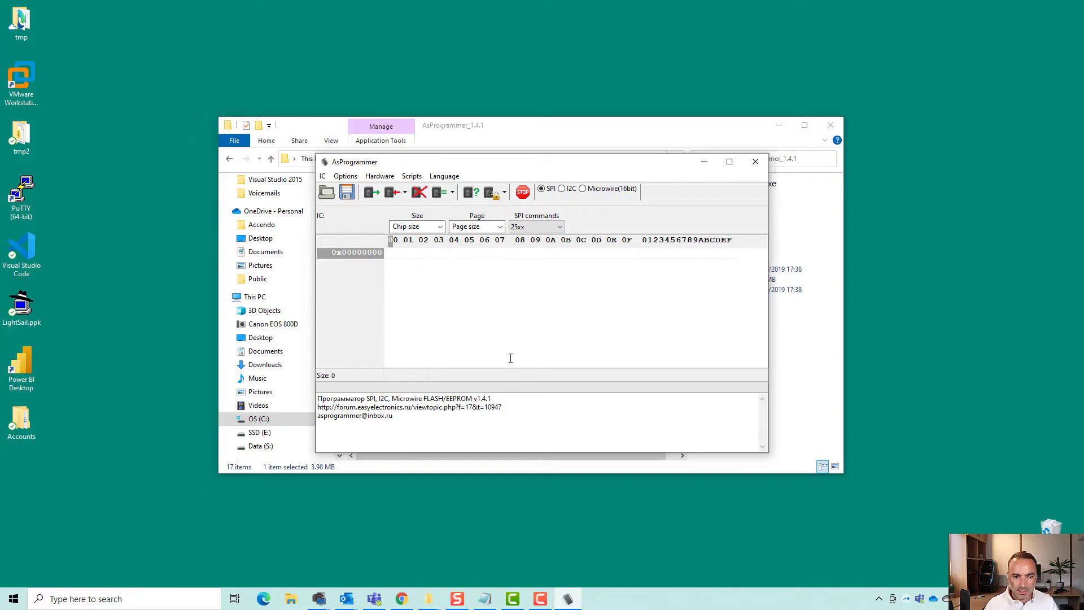
Select CH341a hardware and the MX25L12805D chip, then start reading its contents
{"action": "left_click", "coordinate": [379, 176]}
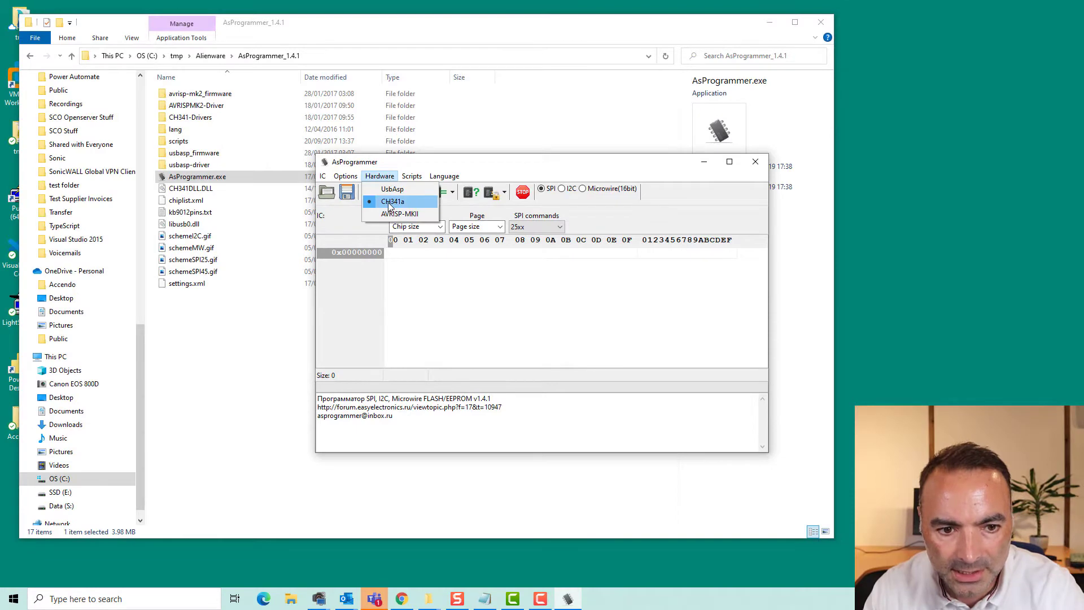
{"action": "left_click", "coordinate": [393, 201]}
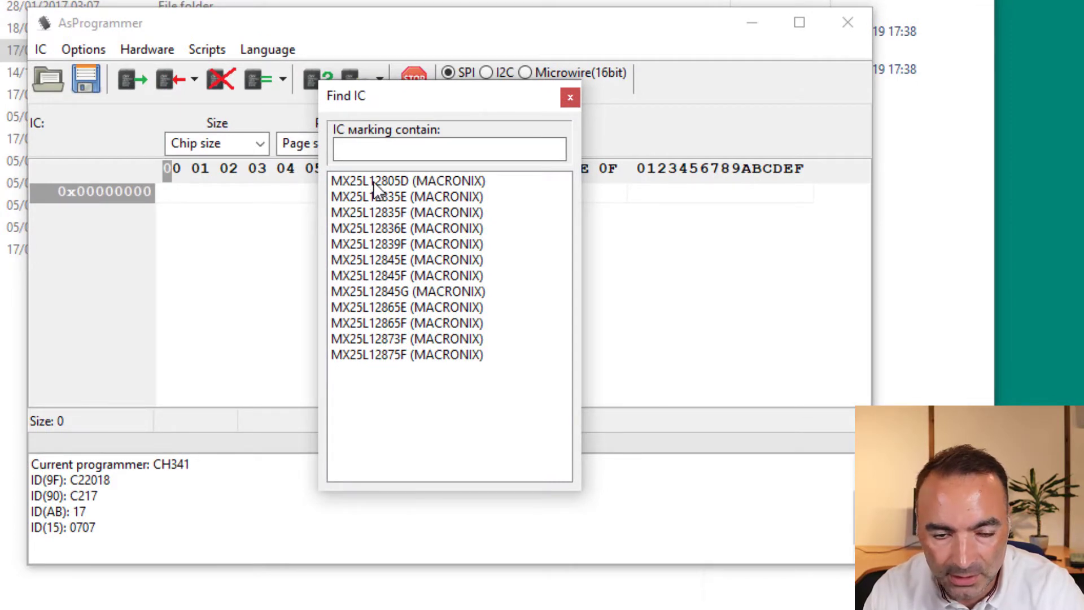
{"action": "left_click", "coordinate": [408, 180]}
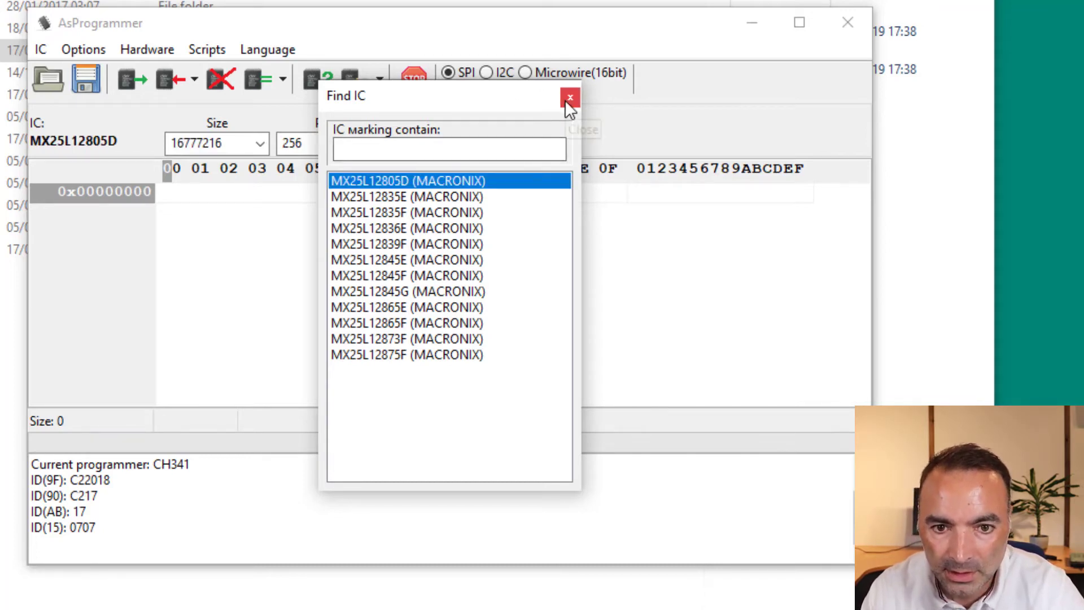
{"action": "left_click", "coordinate": [569, 96]}
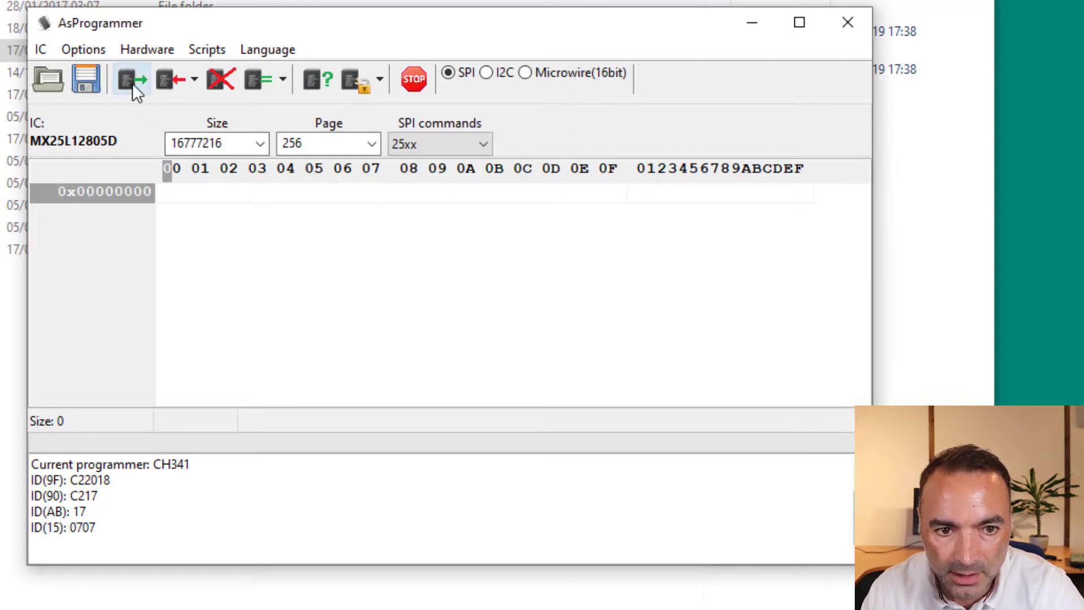
{"action": "left_click", "coordinate": [131, 79]}
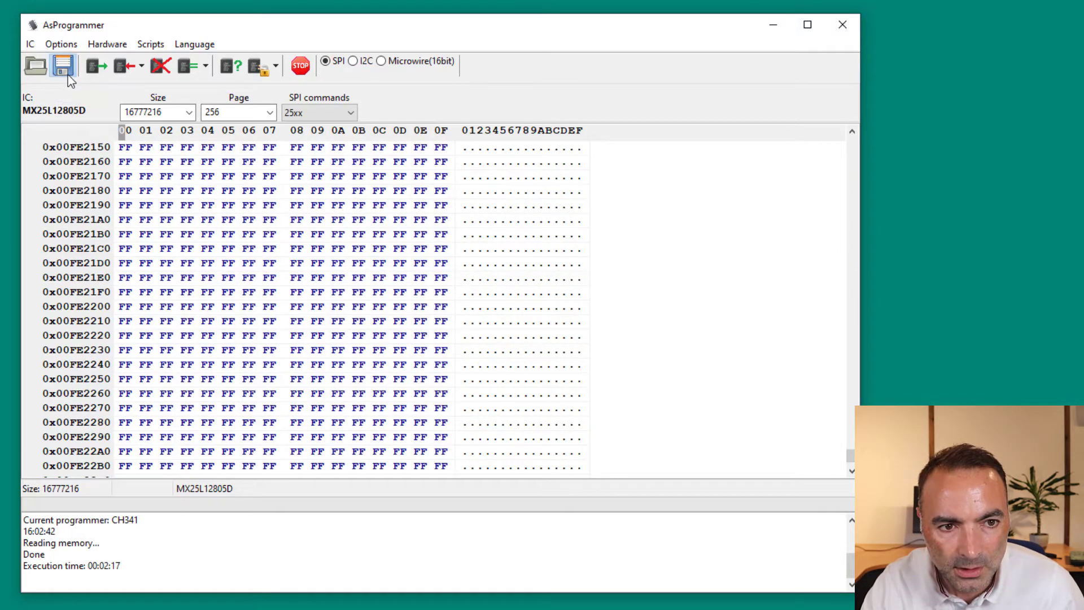
Save the finished 16 MB chip read to a file
{"action": "left_click", "coordinate": [63, 65]}
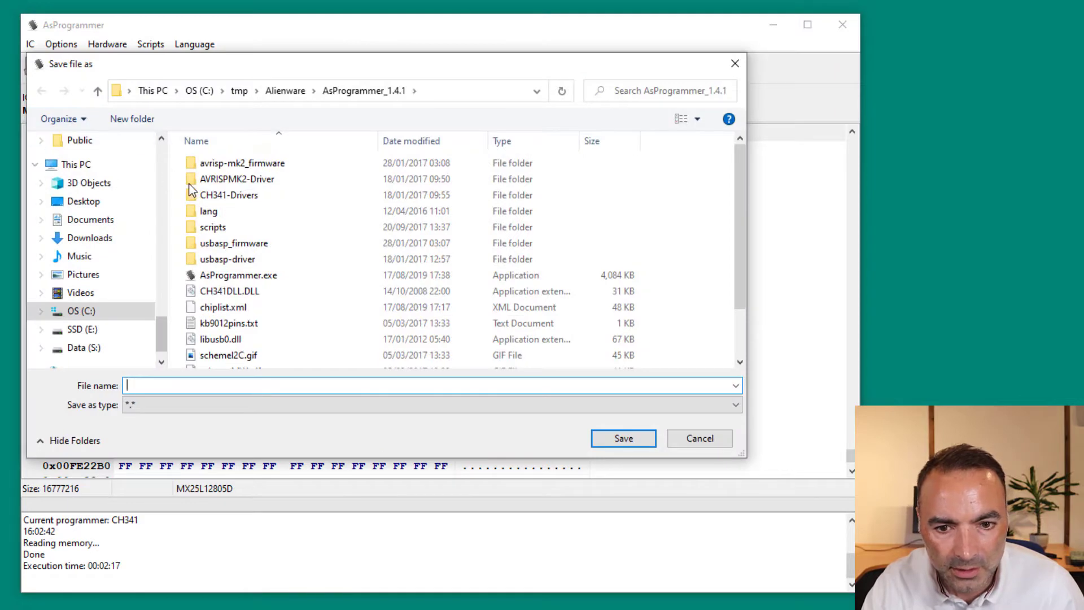
Save the dump as bios-backup.bin in the Alienware folder
{"action": "left_click", "coordinate": [284, 90]}
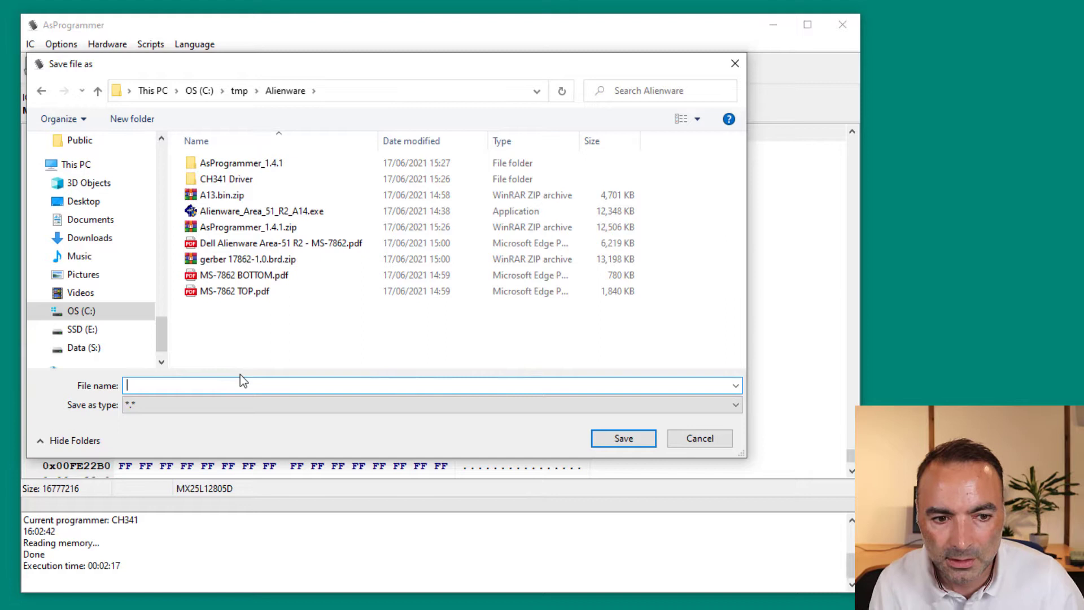
{"action": "type", "text": "backup"}
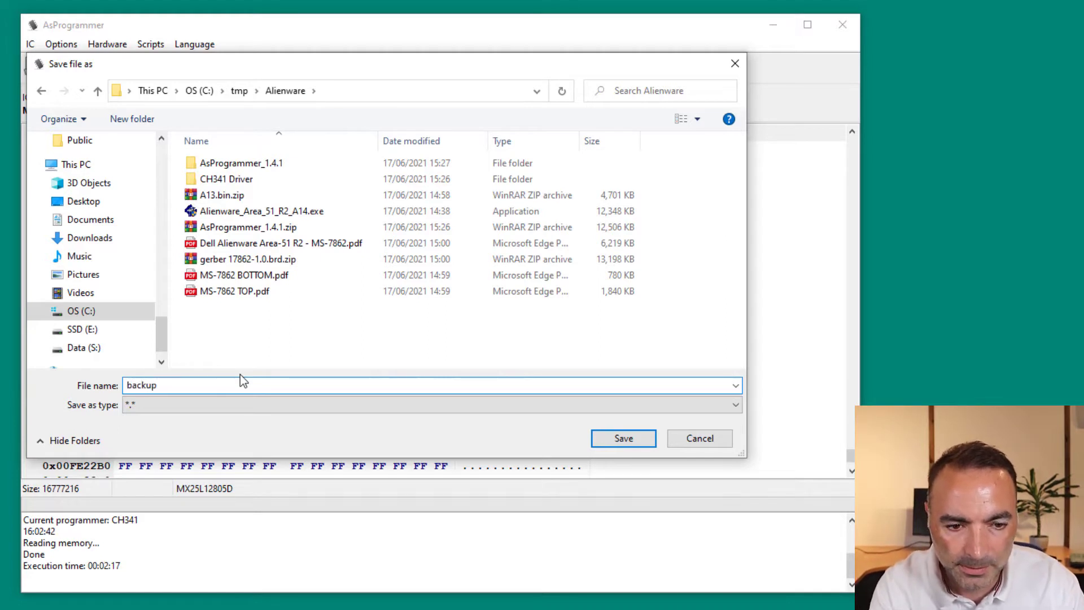
{"action": "type", "text": "bios-"}
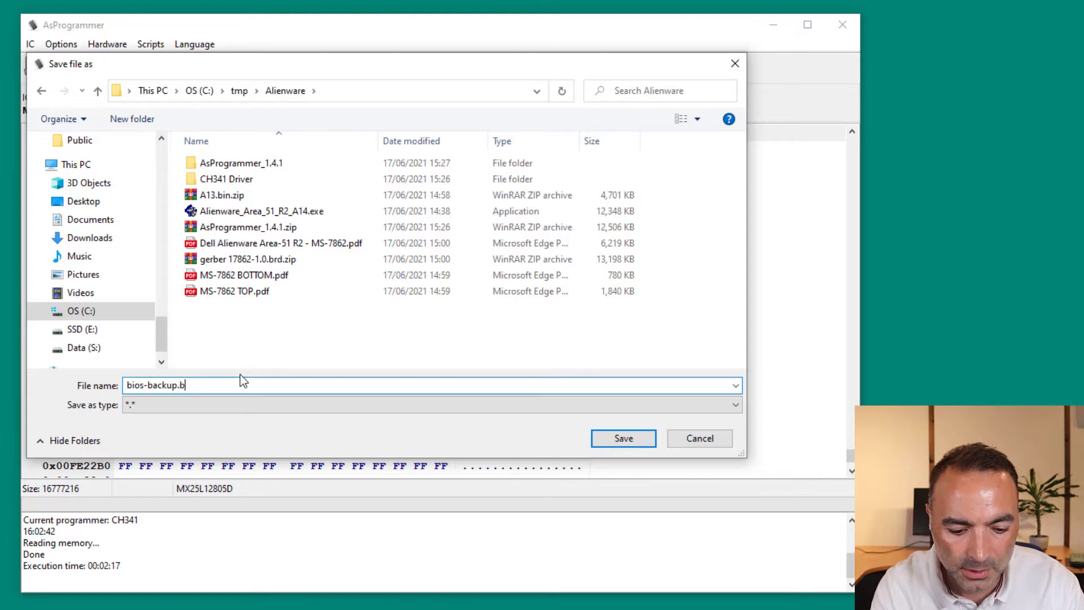
{"action": "left_click", "coordinate": [621, 438]}
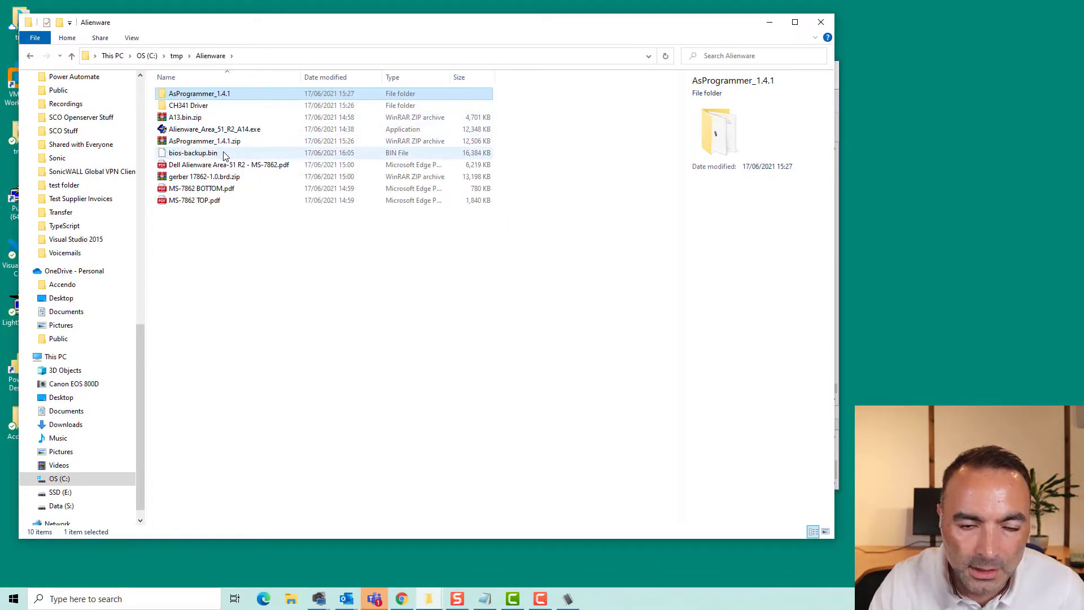
{"action": "mouse_move", "coordinate": [752, 32]}
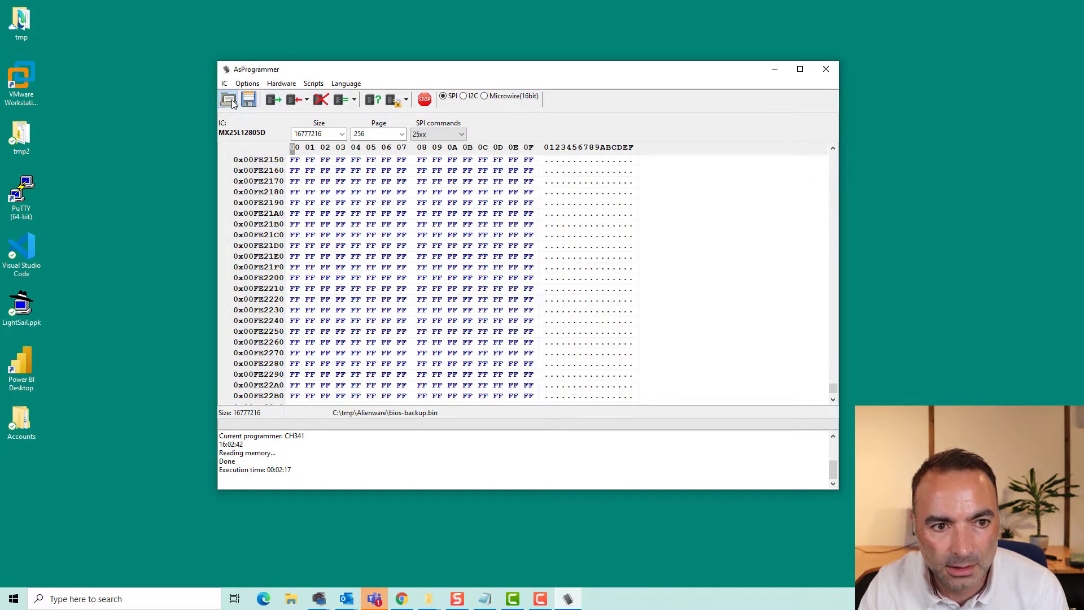
Extract A13.bin.zip and load A13.bin into the programmer's buffer
{"action": "left_click", "coordinate": [229, 99]}
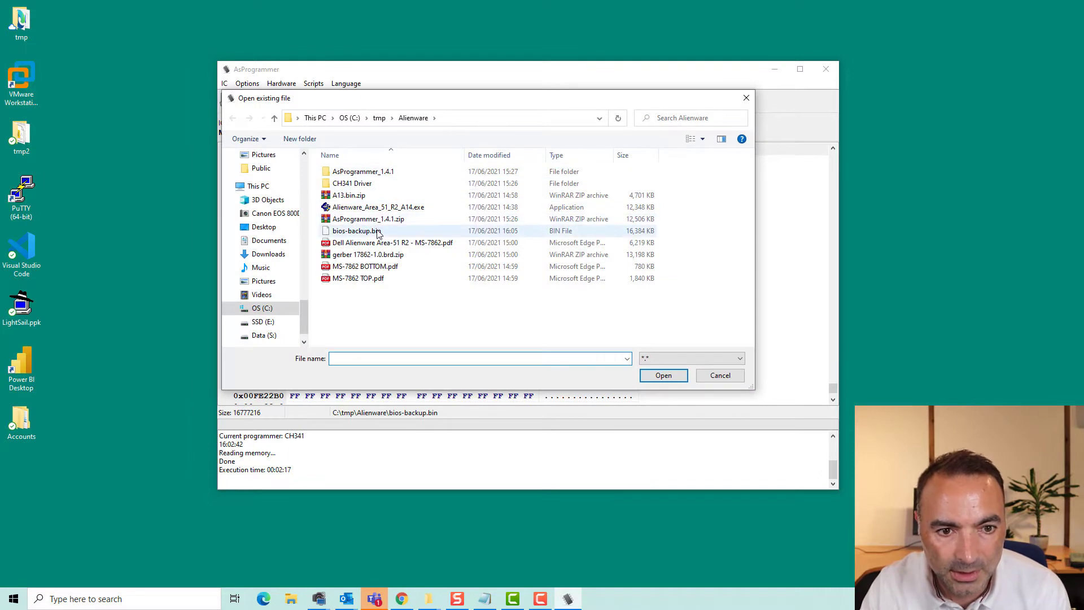
{"action": "mouse_move", "coordinate": [355, 231]}
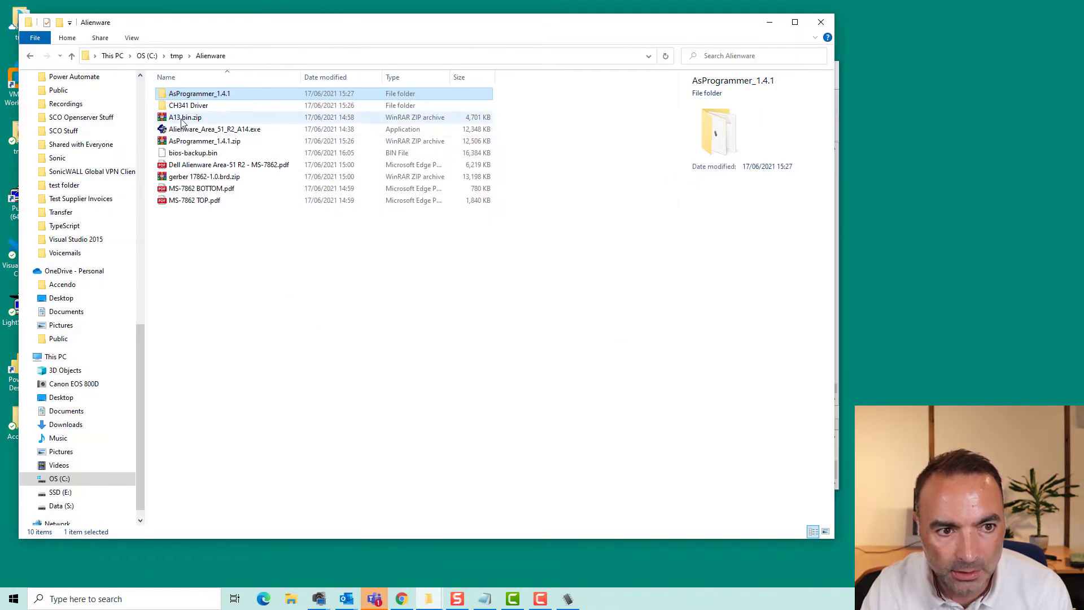
{"action": "right_click", "coordinate": [184, 116]}
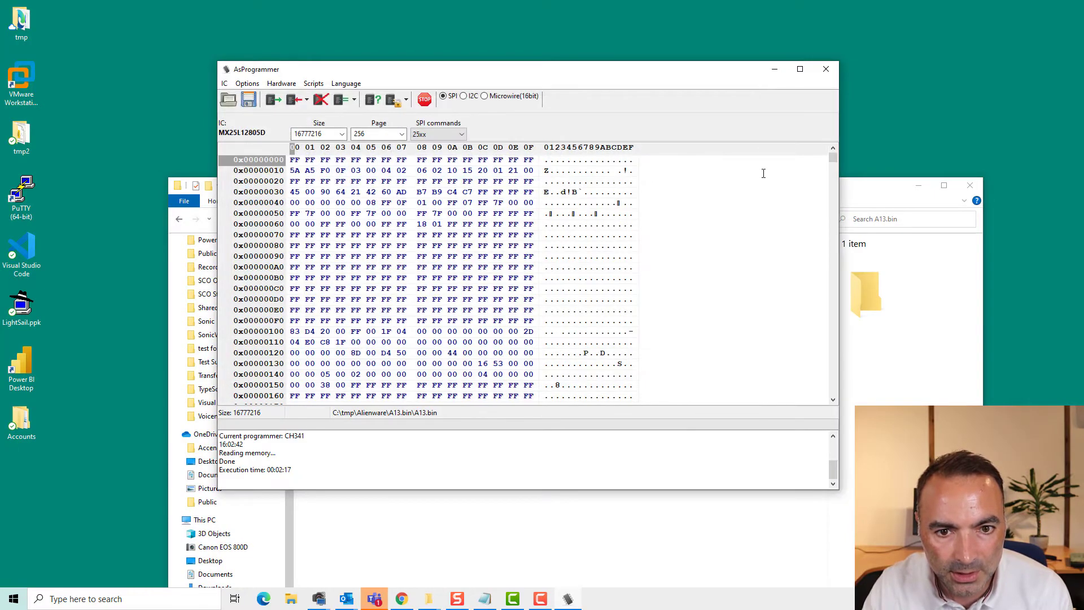
Read the chip ID and start Unprotect -> erase -> program -> verify of A13.bin, confirming Yes
{"action": "left_click_drag", "start_coordinate": [833, 158], "coordinate": [833, 338]}
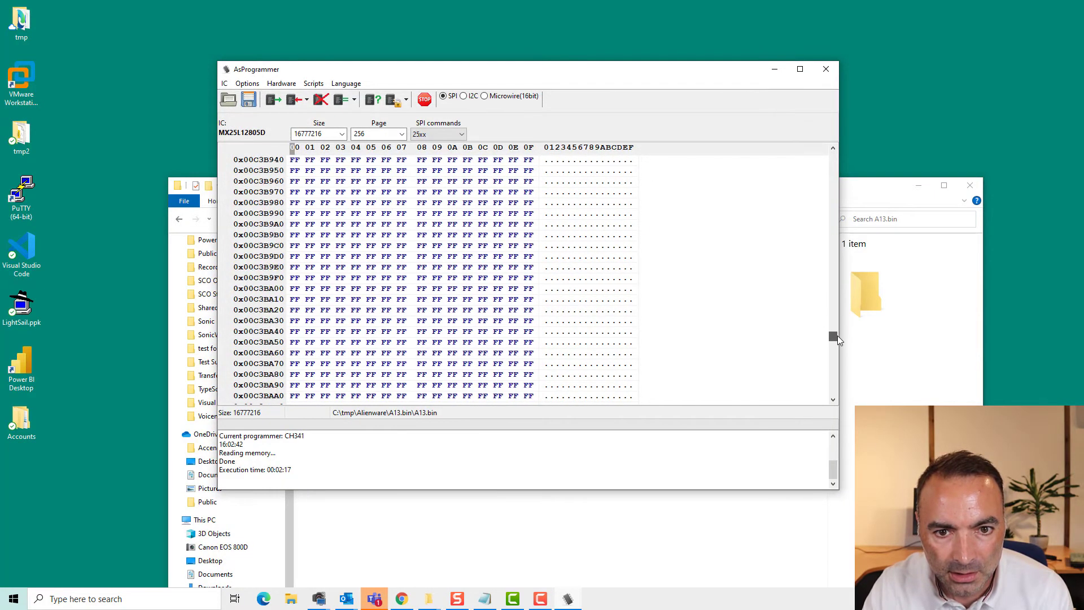
{"action": "left_click", "coordinate": [272, 99]}
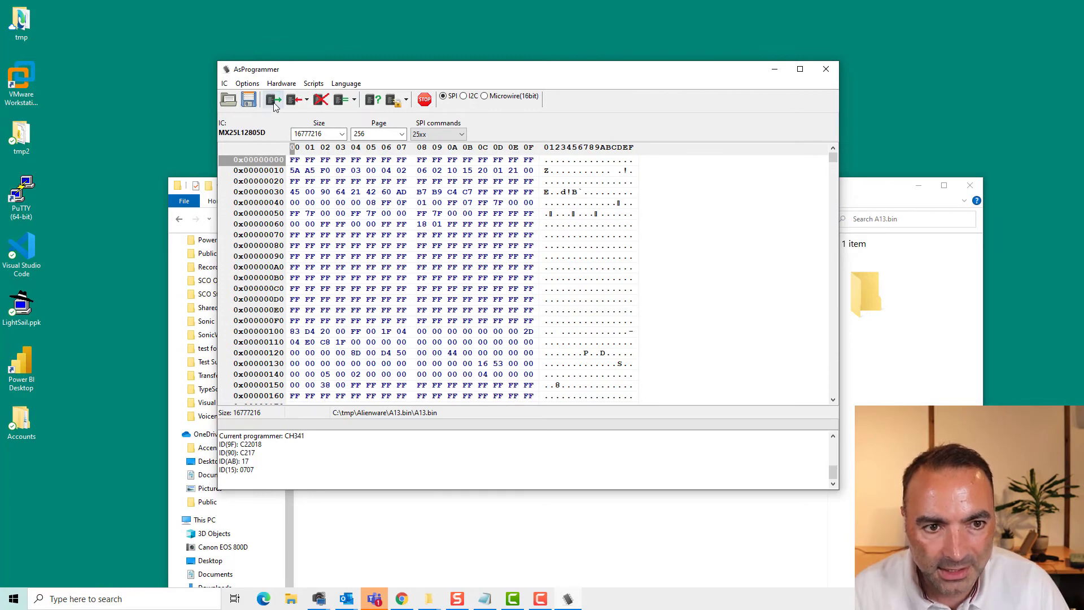
{"action": "mouse_move", "coordinate": [293, 100]}
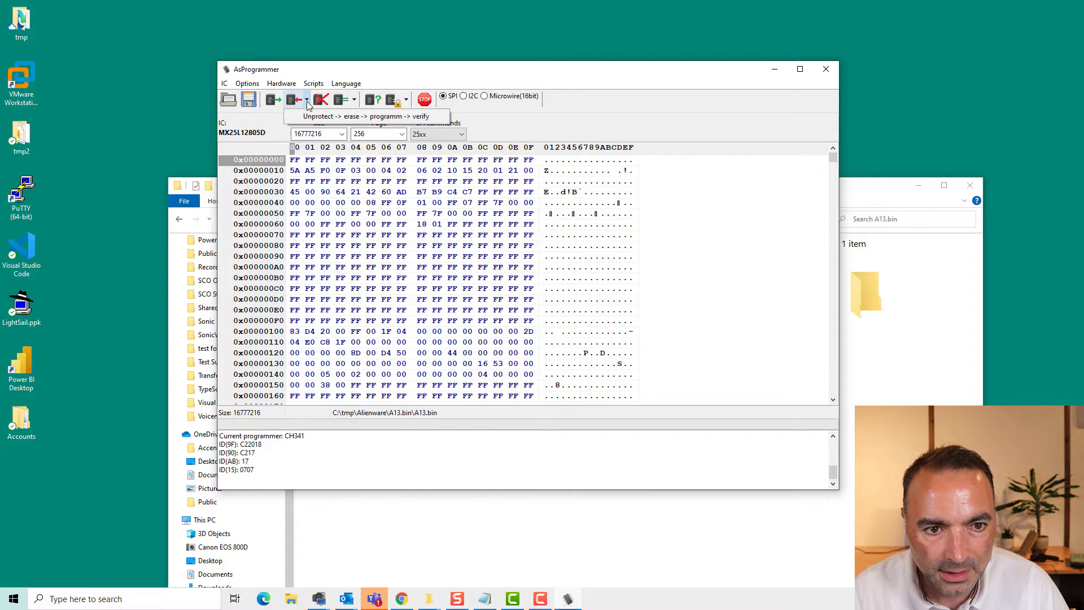
{"action": "left_click", "coordinate": [296, 99]}
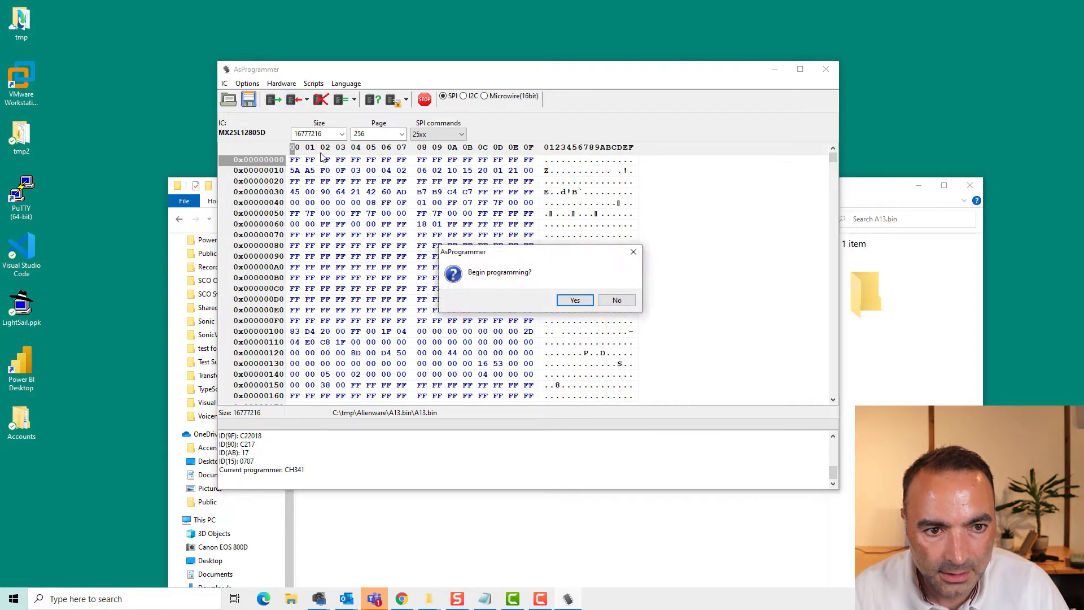
{"action": "left_click", "coordinate": [575, 299]}
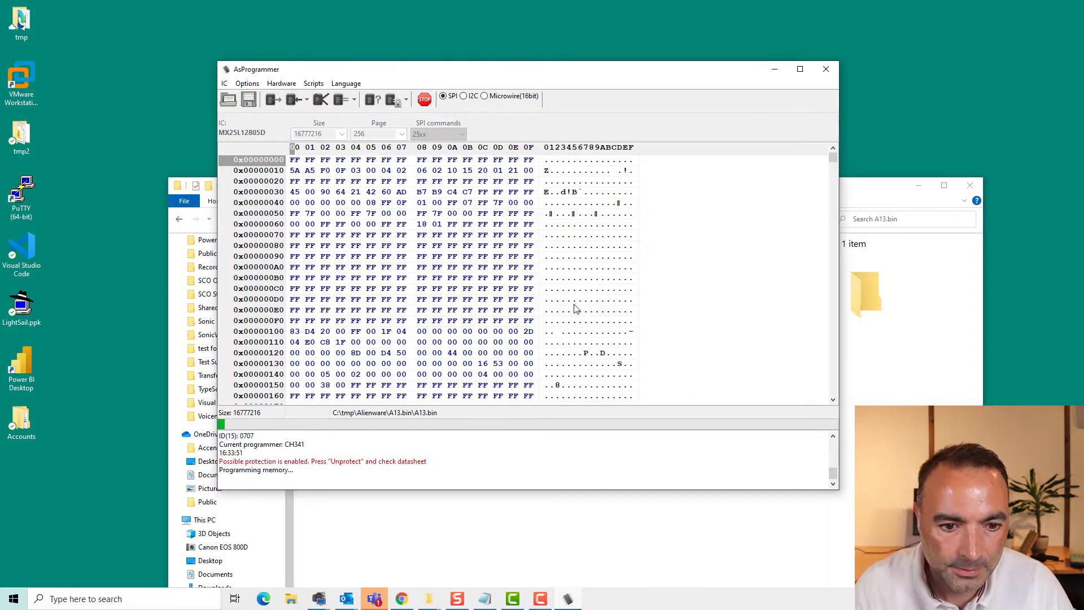